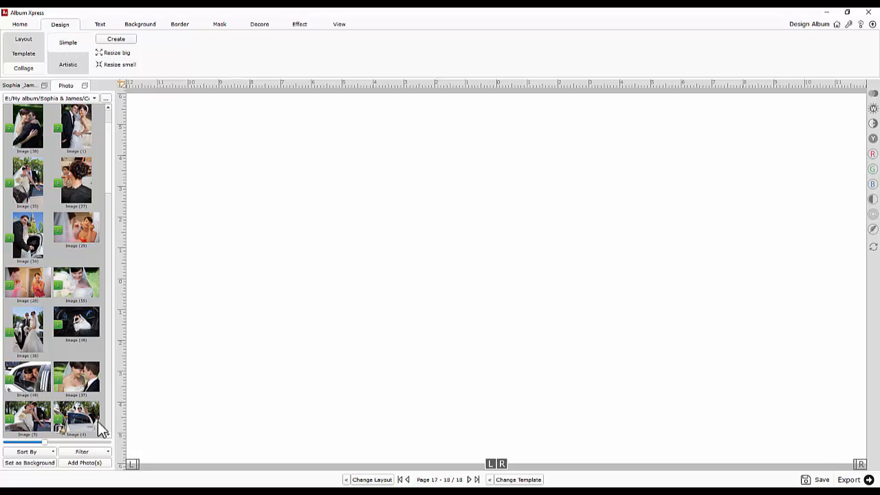
Filter the Photo panel list to Un Used photos only.
click(90, 452)
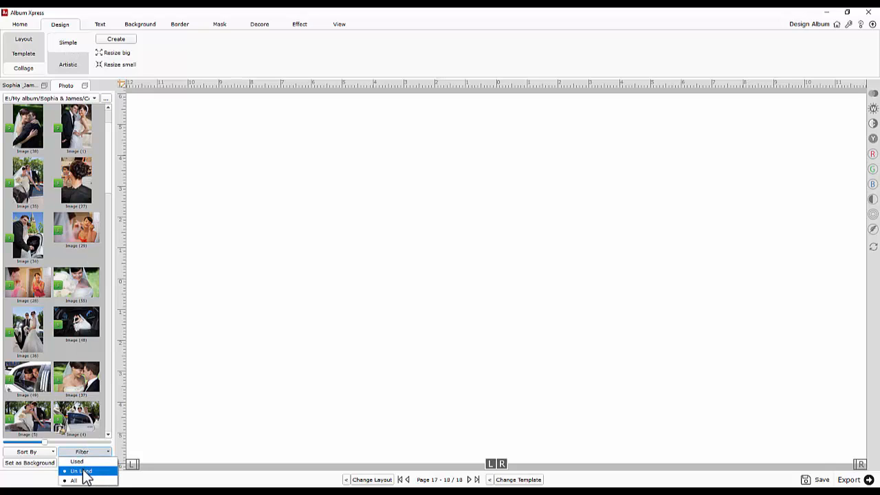
click(76, 461)
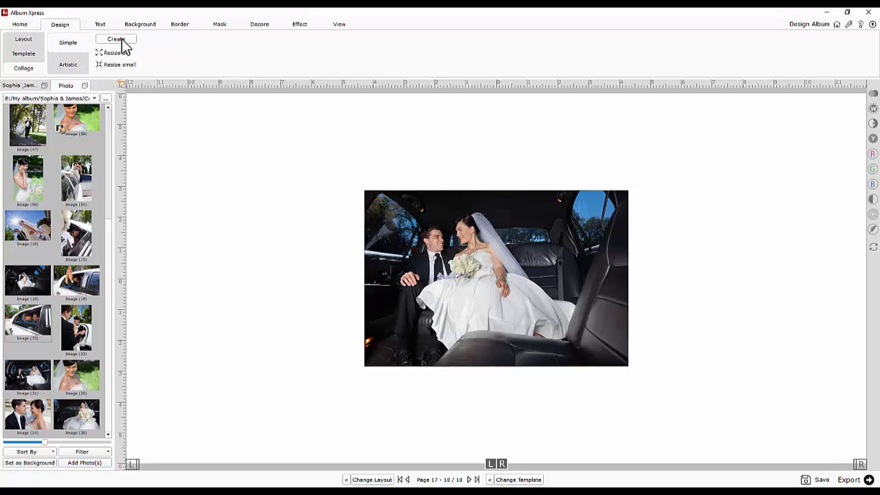
Auto-create a Simple collage of unused wedding photos, then regenerate a different layout.
click(116, 40)
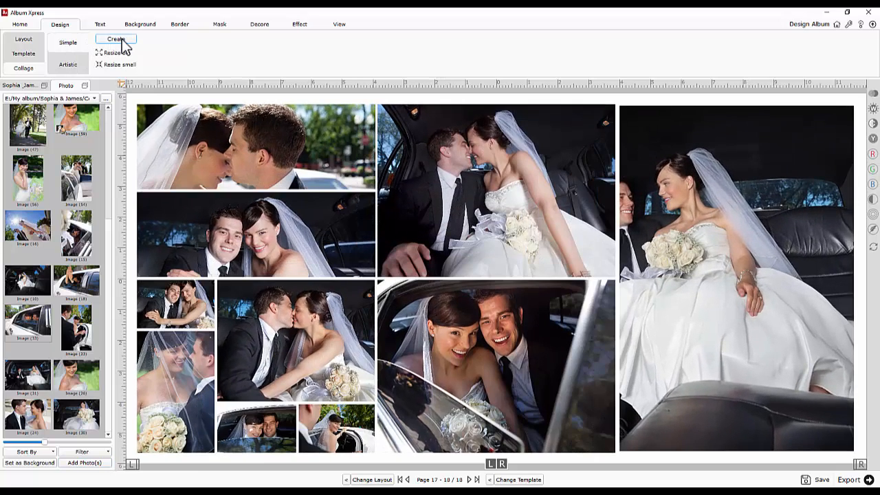
click(116, 40)
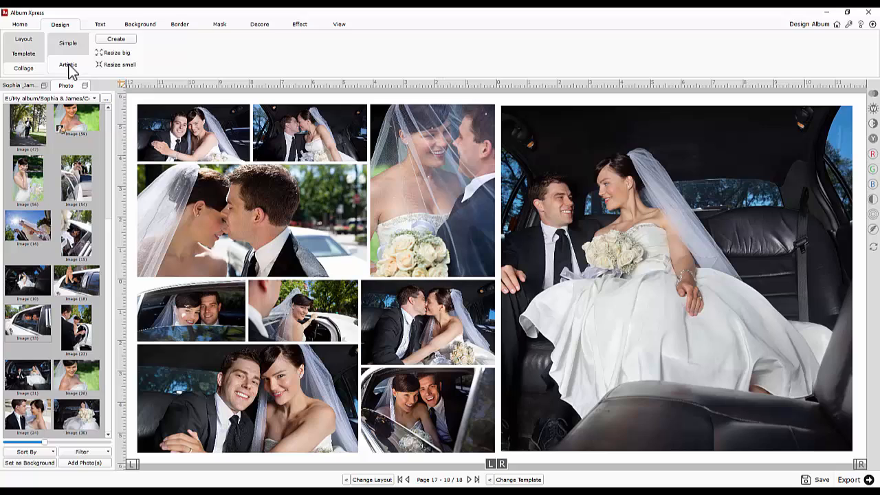
Create an Artistic outlined, shadowed collage, replacing the centre photo with a 'Sharing Togetherness' Bickham Script title.
click(68, 64)
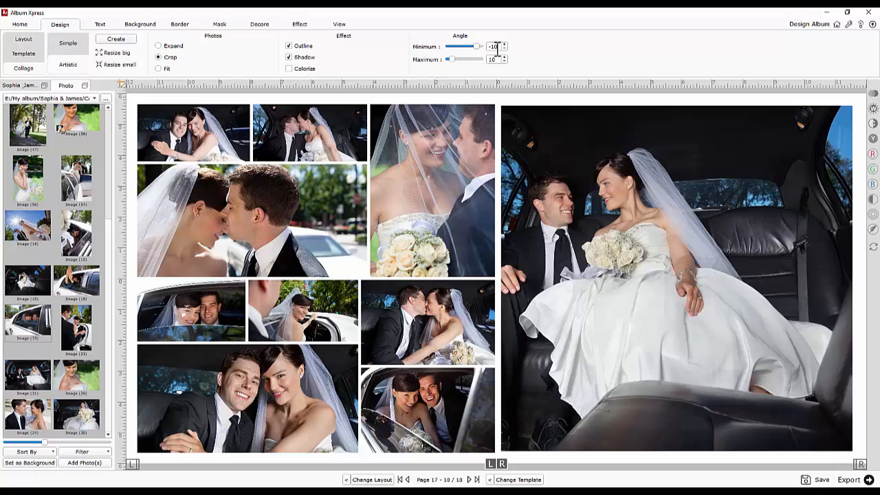
click(492, 59)
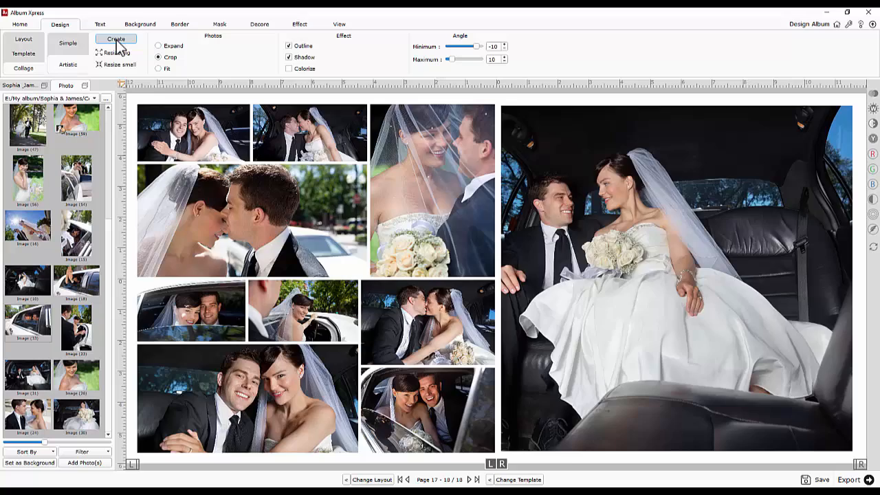
click(115, 39)
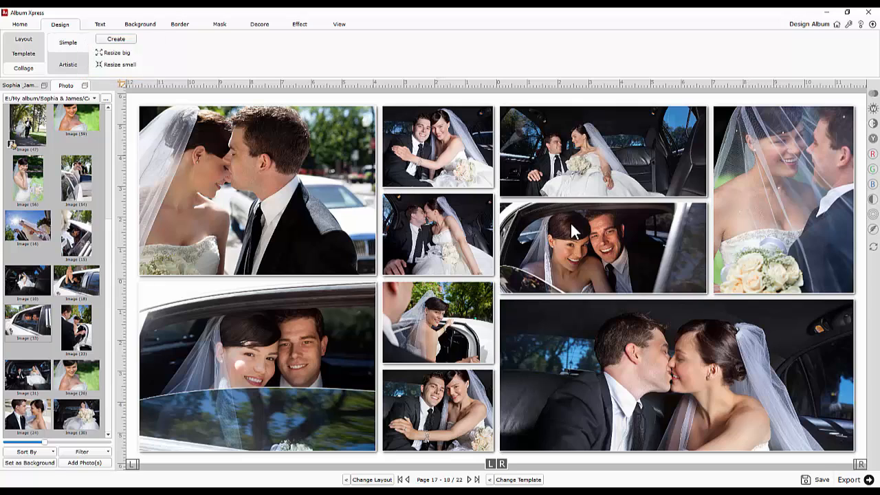
click(604, 246)
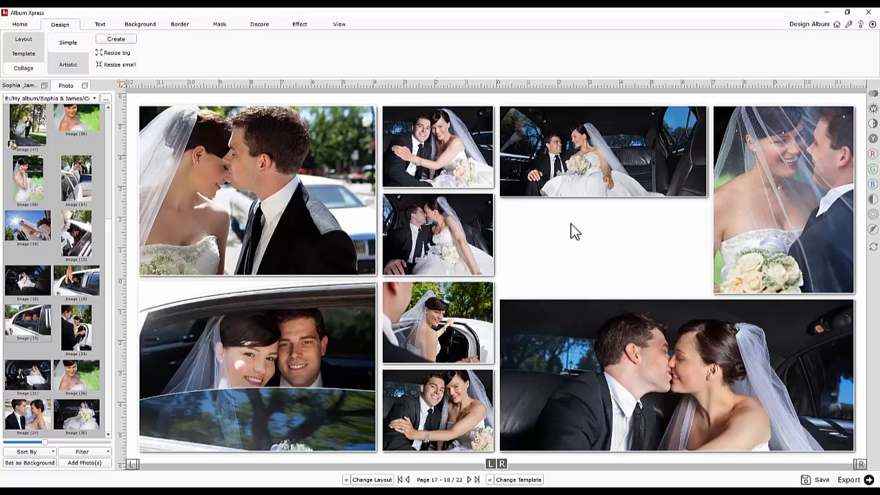
click(100, 24)
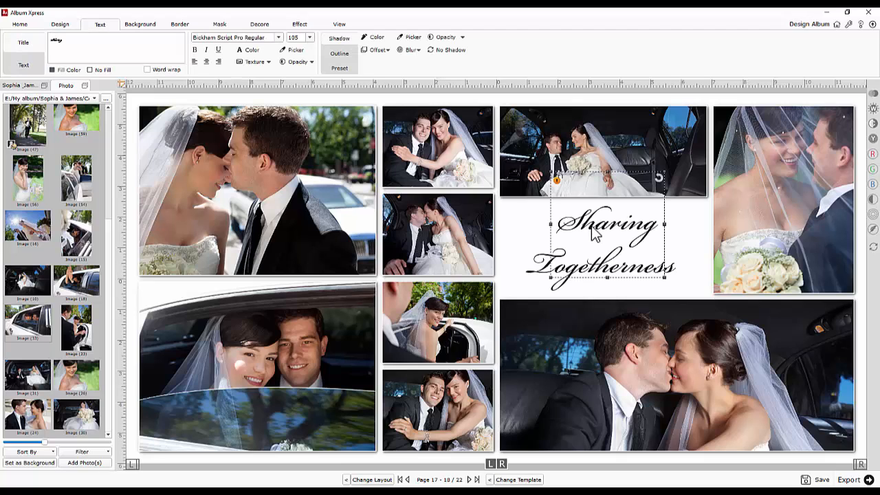